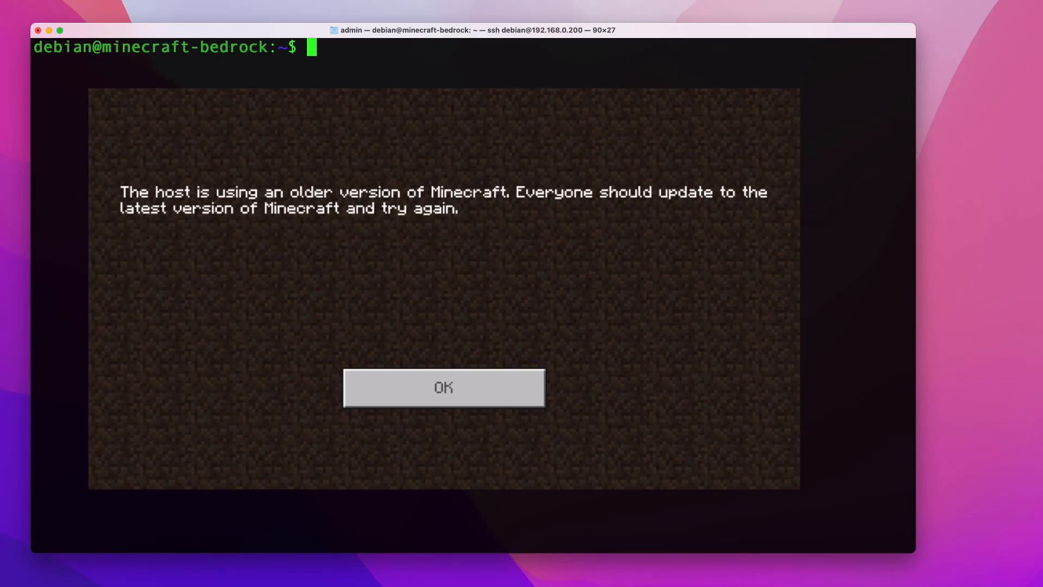
- Halt the Bedrock server by stopping all supervisor services with 'sudo supervisorctl stop all'
click(444, 388)
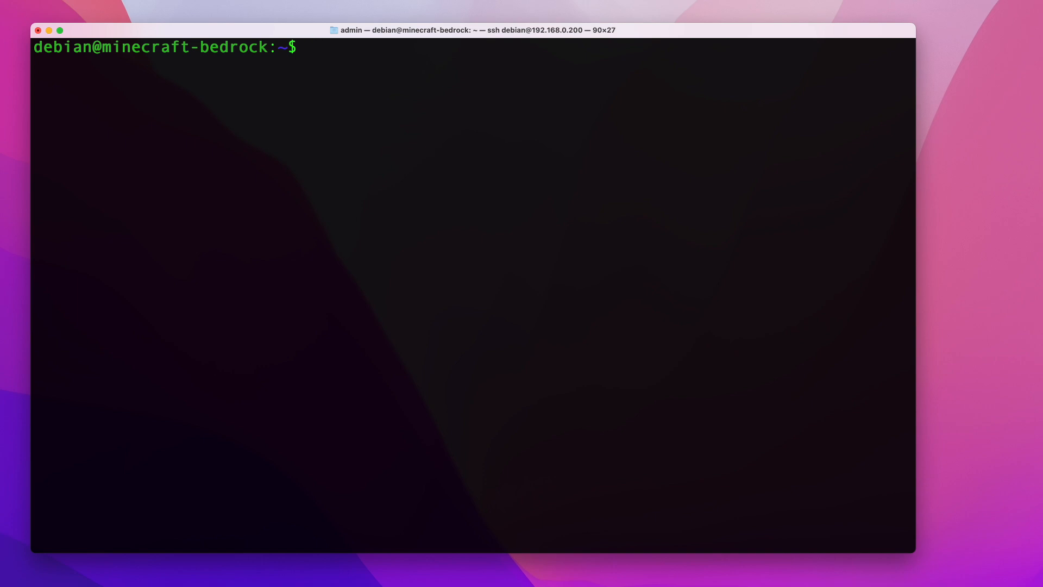
text(sudo)
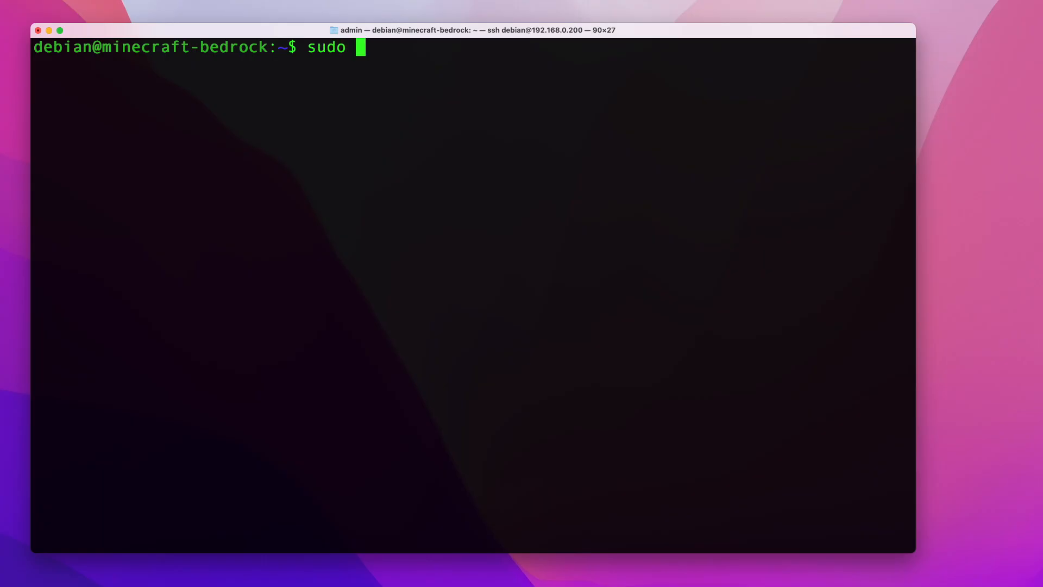
text(supervisorctl)
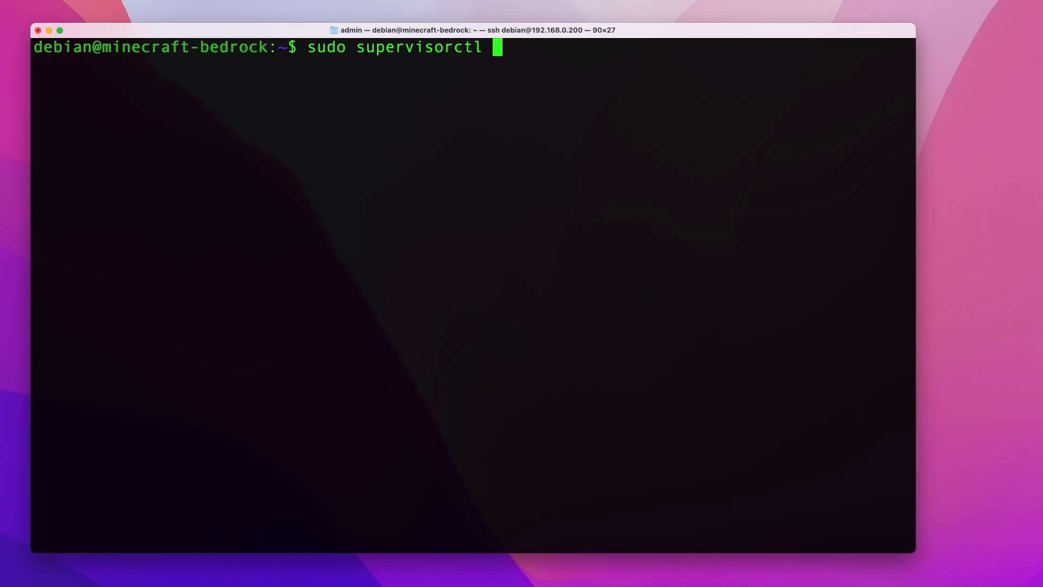
text(stop all)
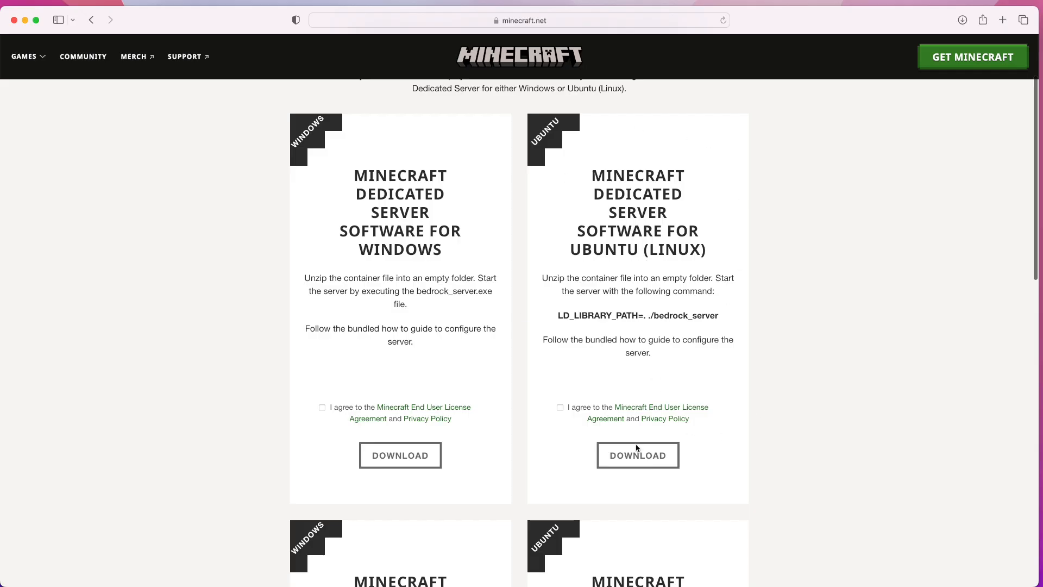
mouse_move(576, 422)
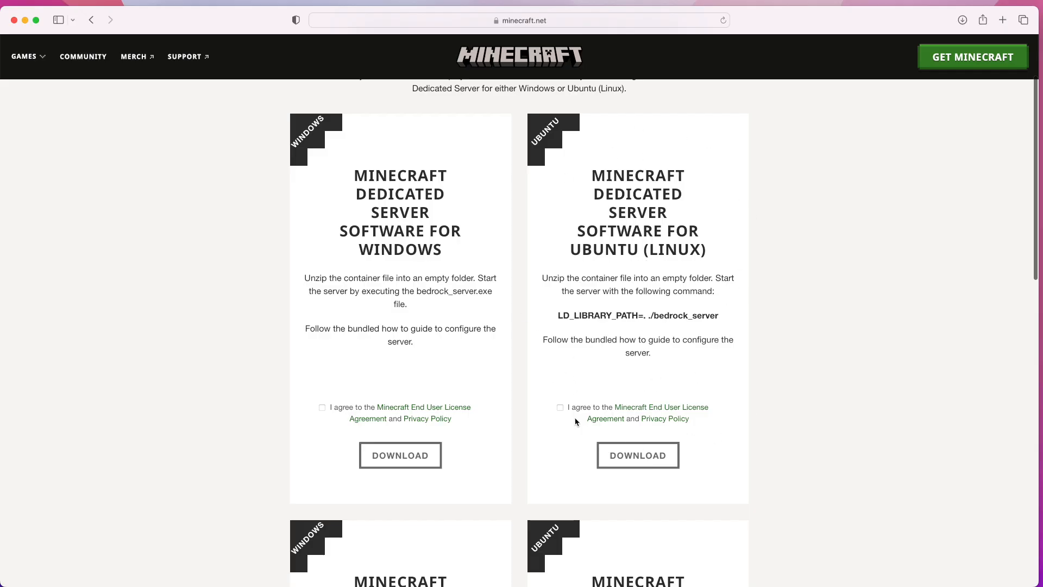
- Agree to the Ubuntu server license and copy its DOWNLOAD link
click(560, 407)
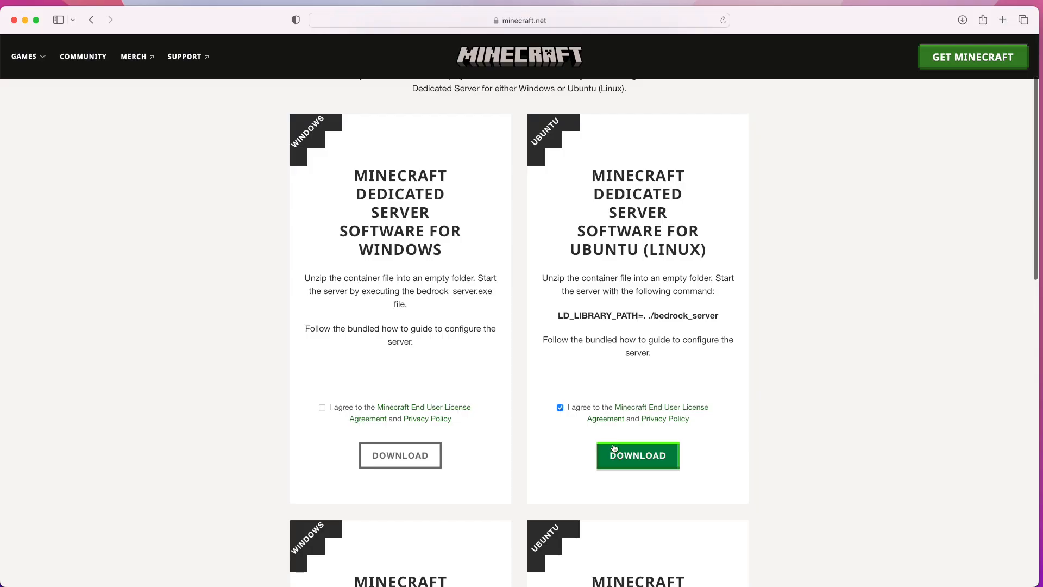
right_click(637, 456)
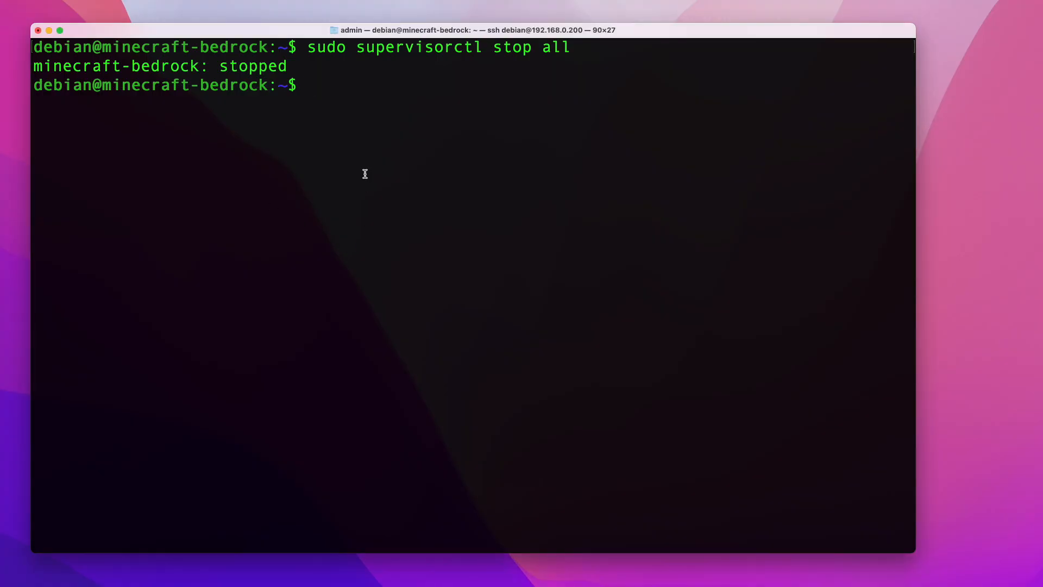
- Fetch bedrock-server-1.20.31.01.zip with wget and list the home folder in detail
text(wg)
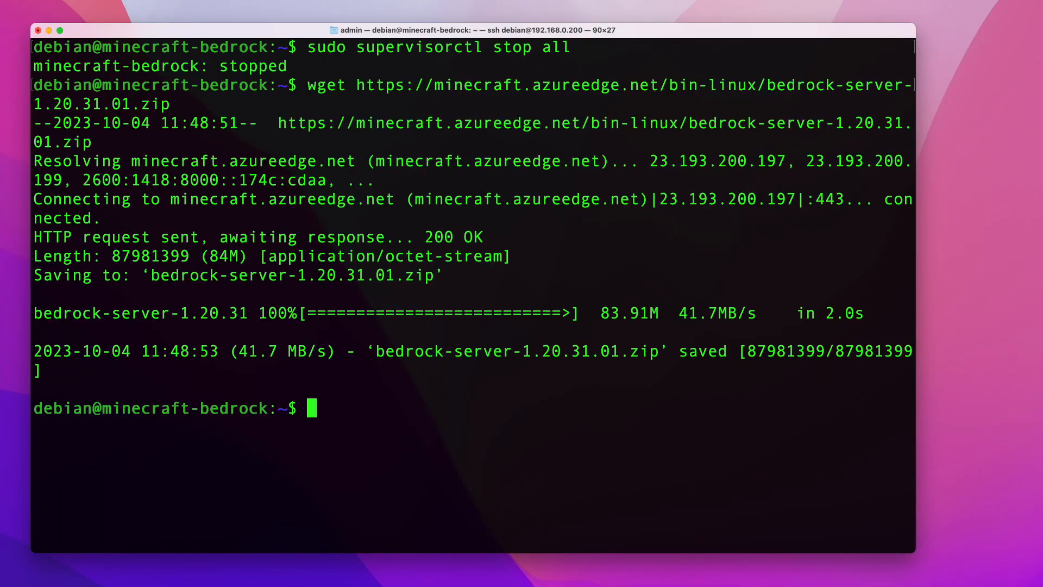
text(ls -l)
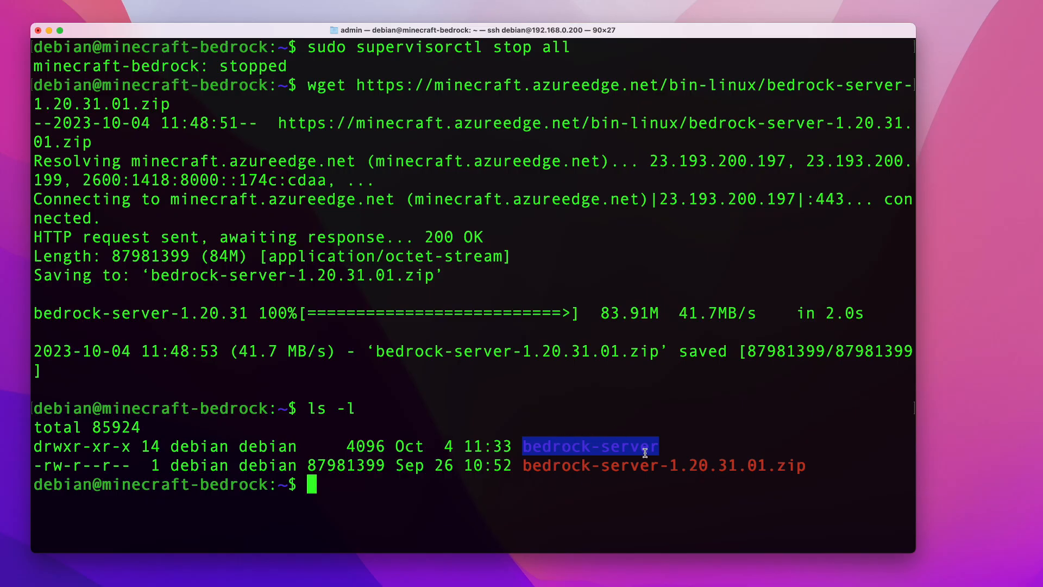
- Rename bedrock-server to bedrock-server.bak with mv, then confirm with a listing
text(mv)
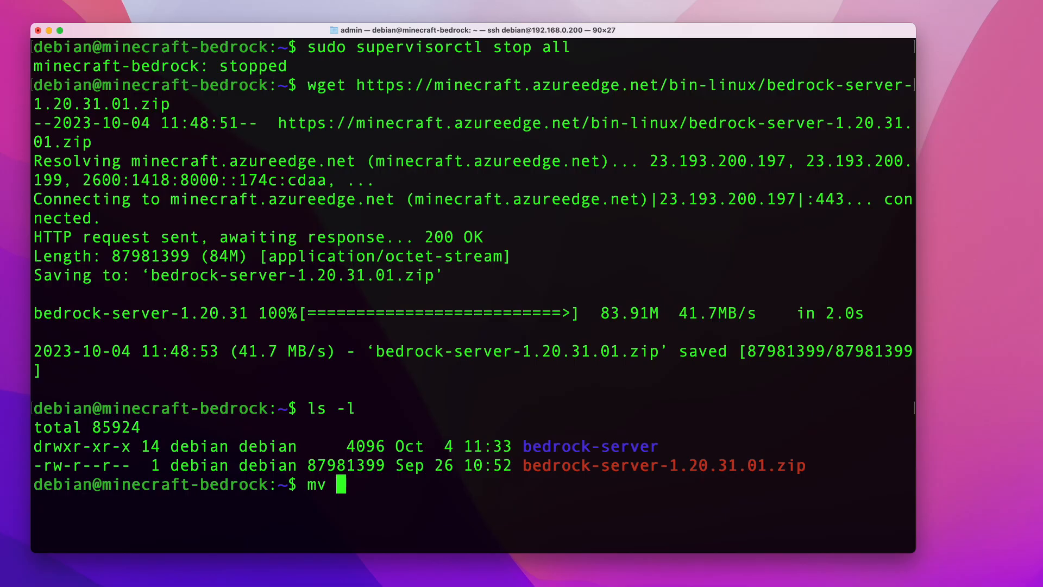
mouse_move(525, 445)
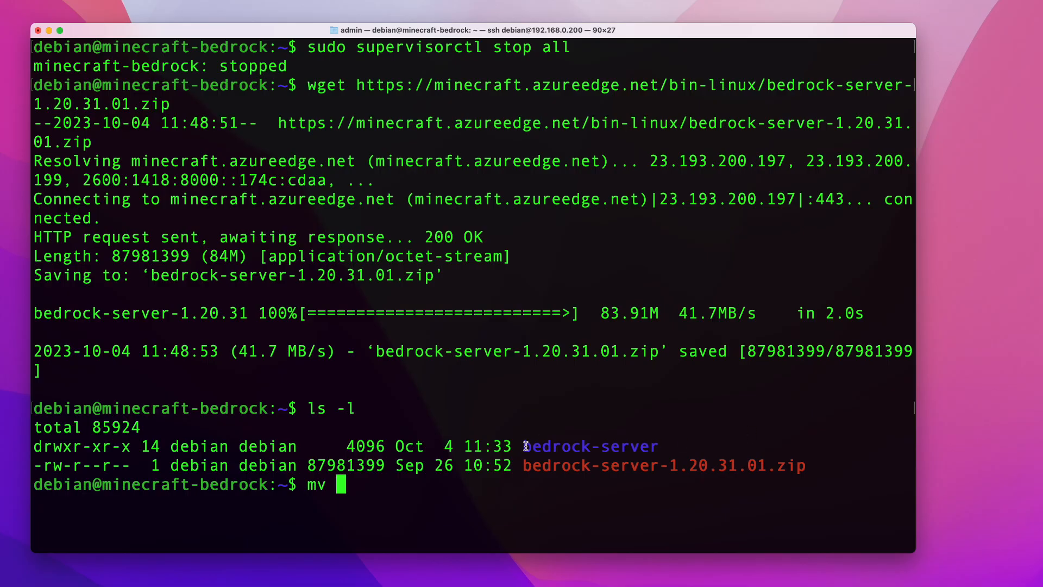
double_click(590, 446)
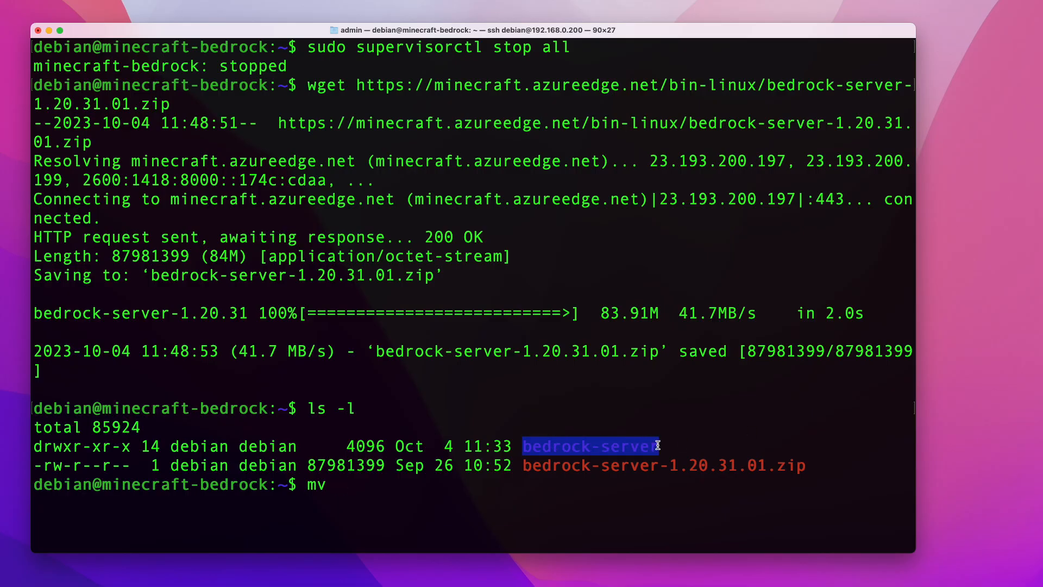
text(bedrock-server bedrock-server)
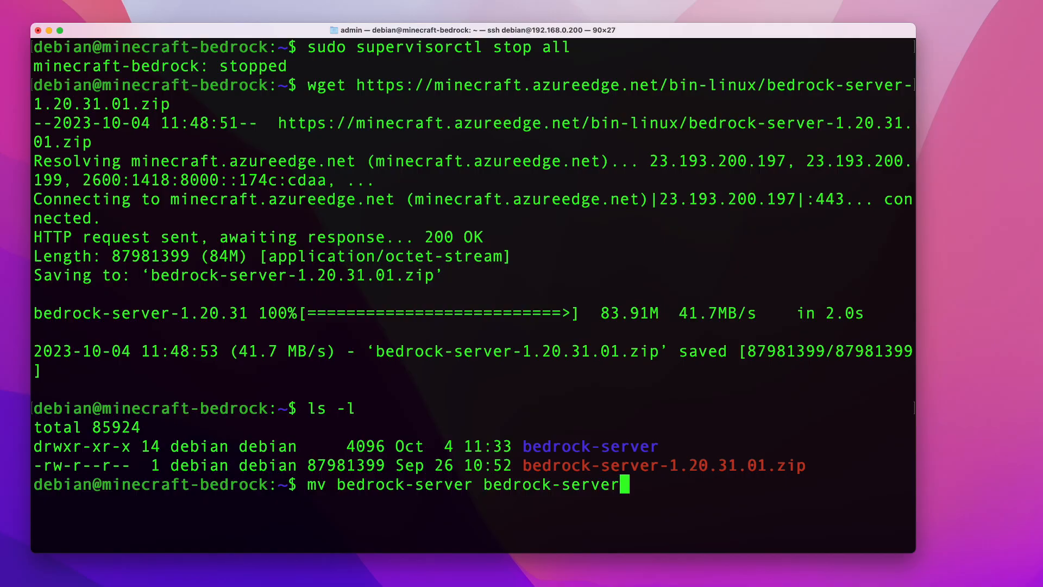
text(.bak)
text(ls -l)
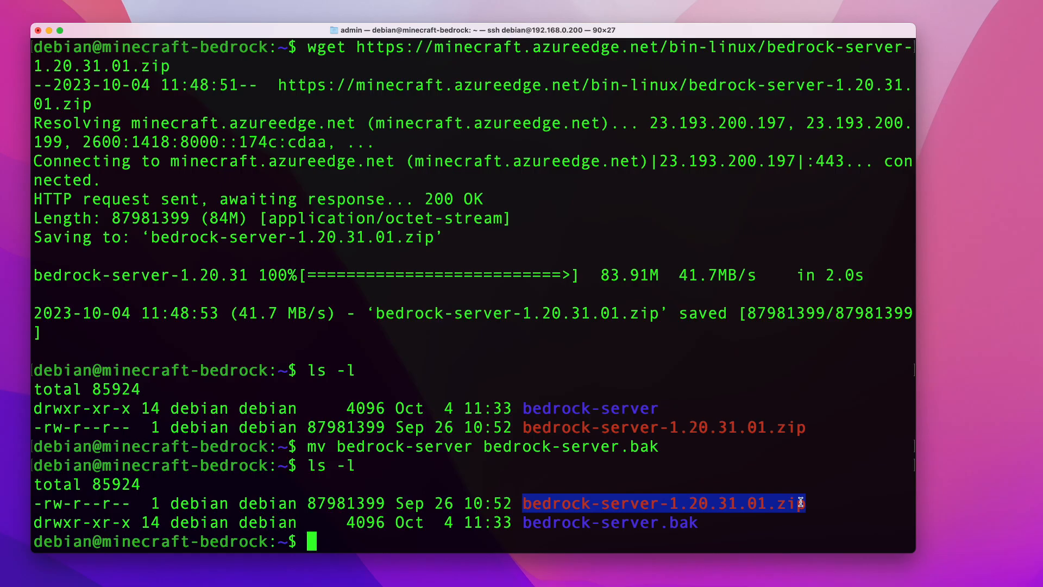
- Unzip bedrock-server-1.20.31.01.zip to produce the new server files
text(un)
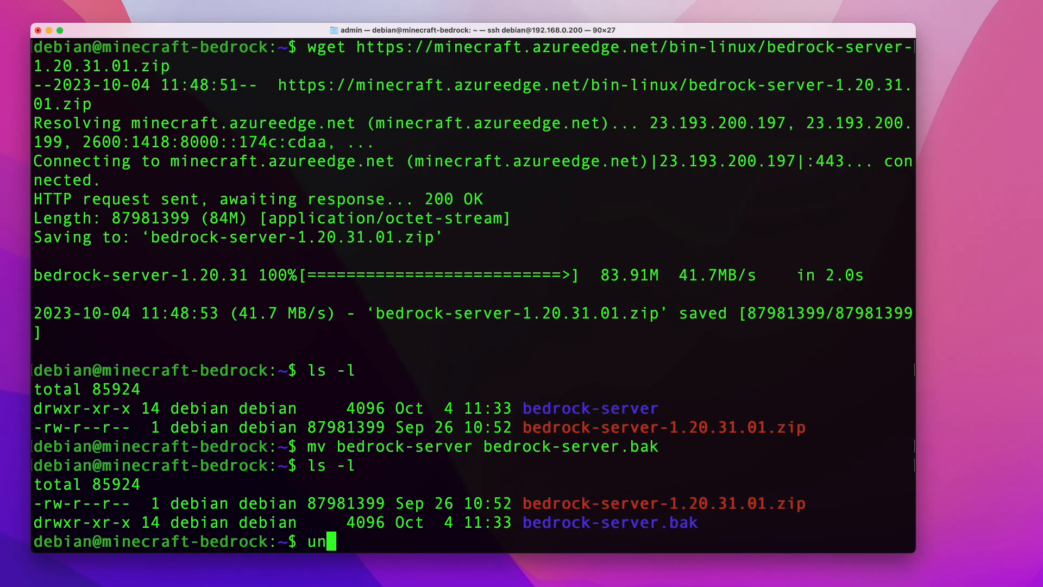
text(zip bedrock-server-1.20.31.01.zip)
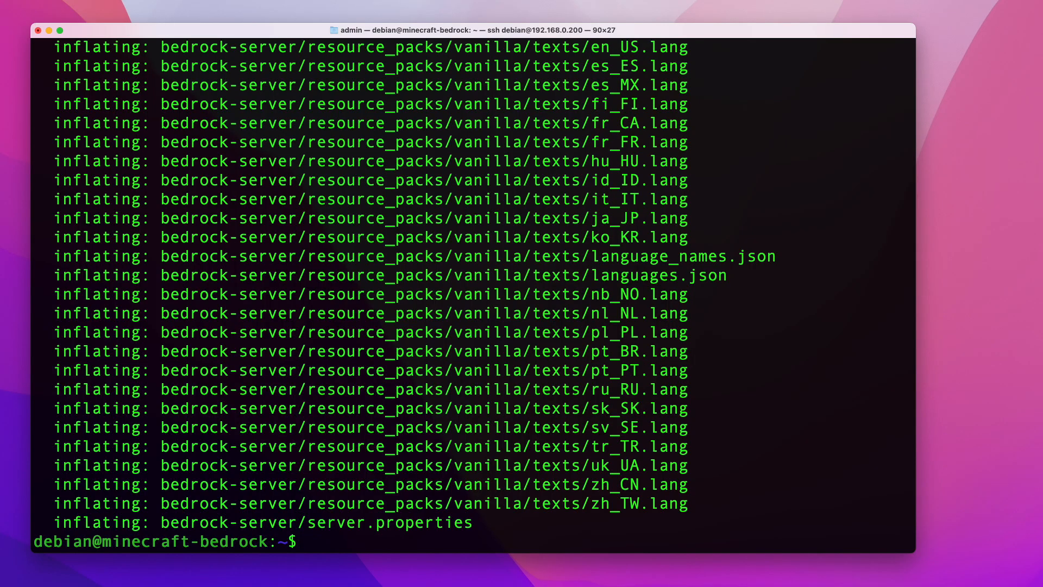
- Copy bedrock-server.bak's server.properties, then recursively its worlds folder, into bedrock-server
text(cp)
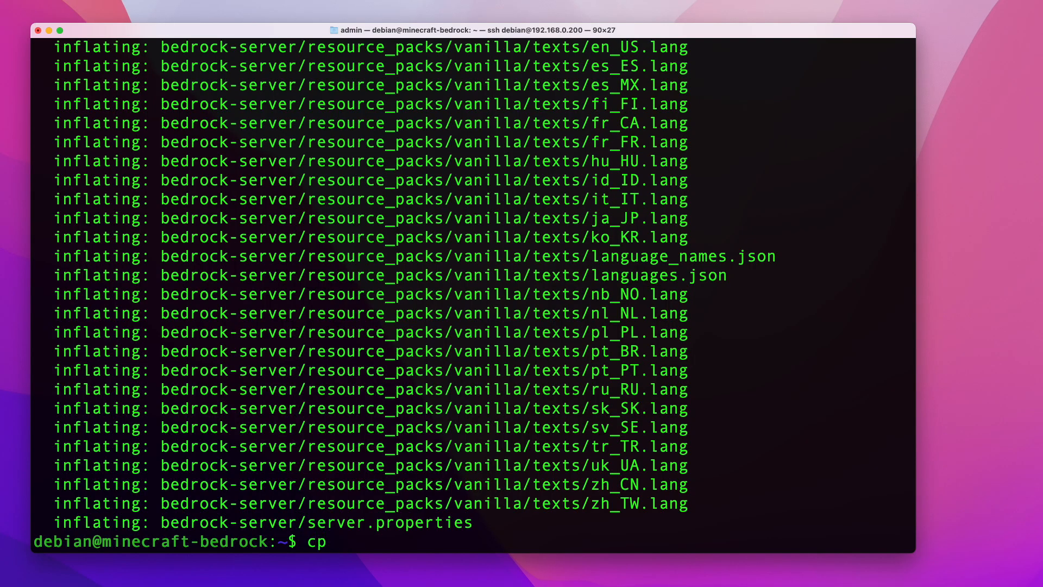
text(bedrock-server)
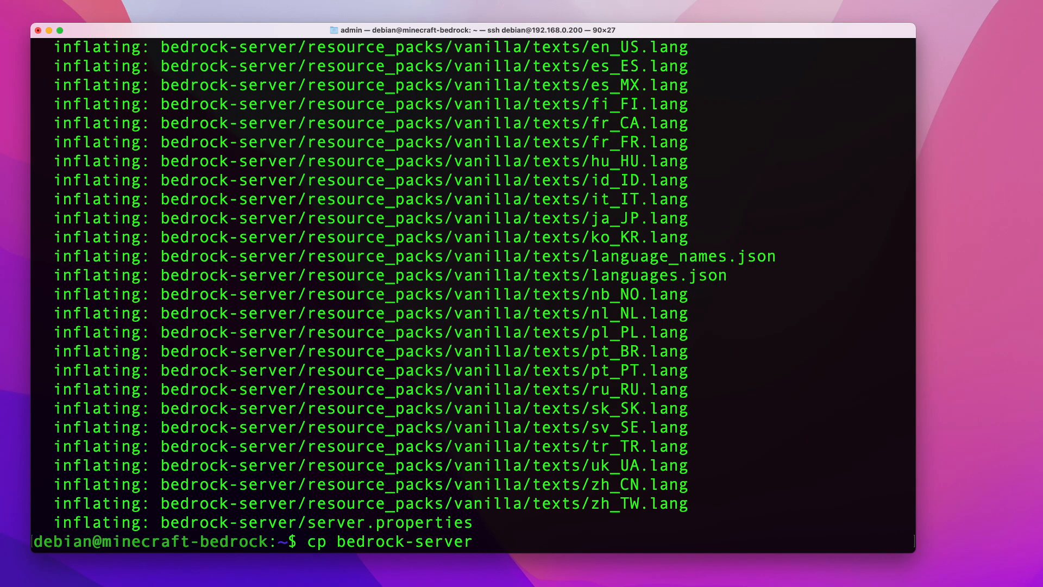
text(.bak/server.properties)
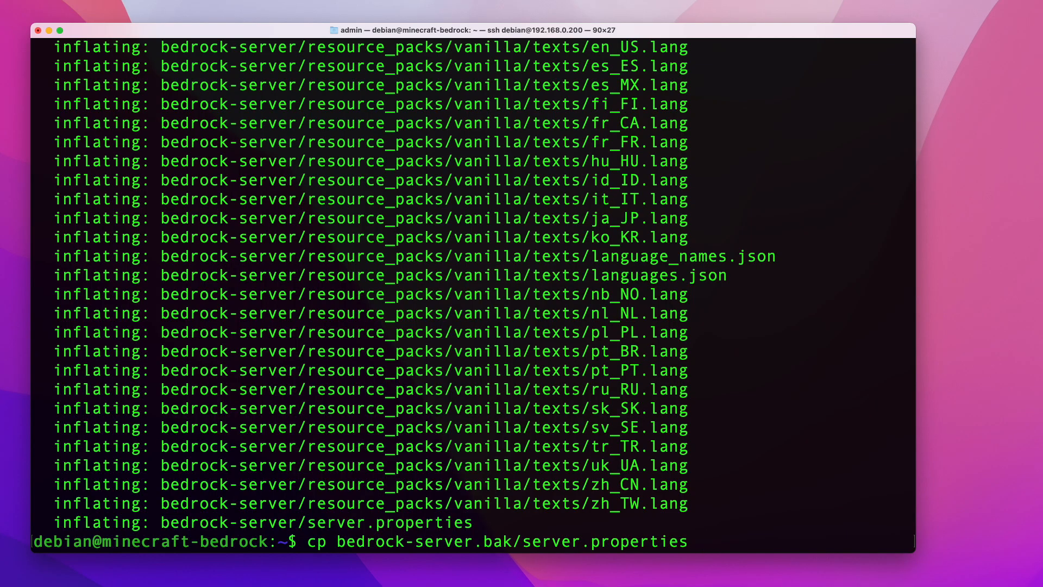
text(bo)
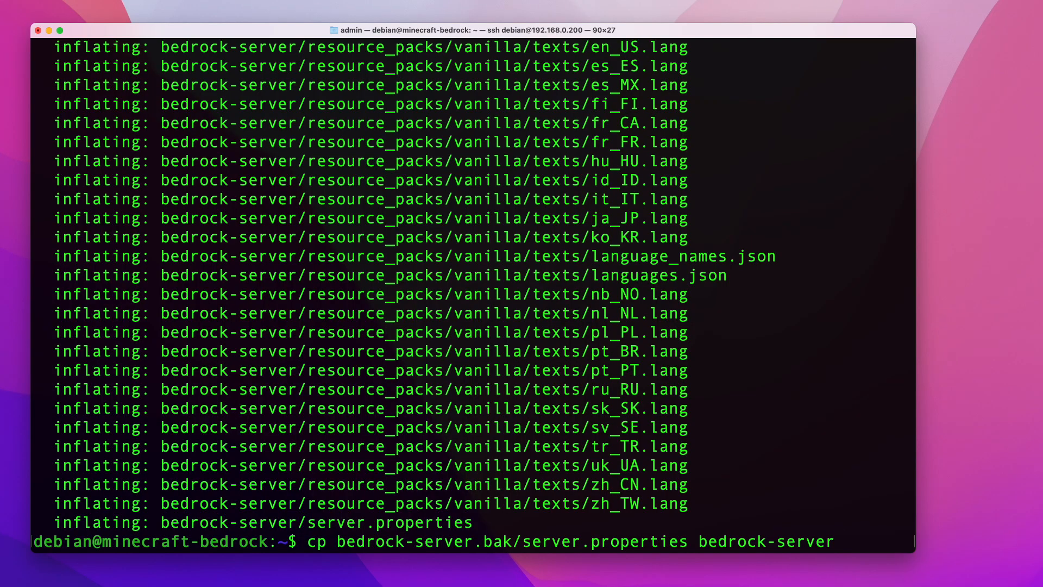
key(Return)
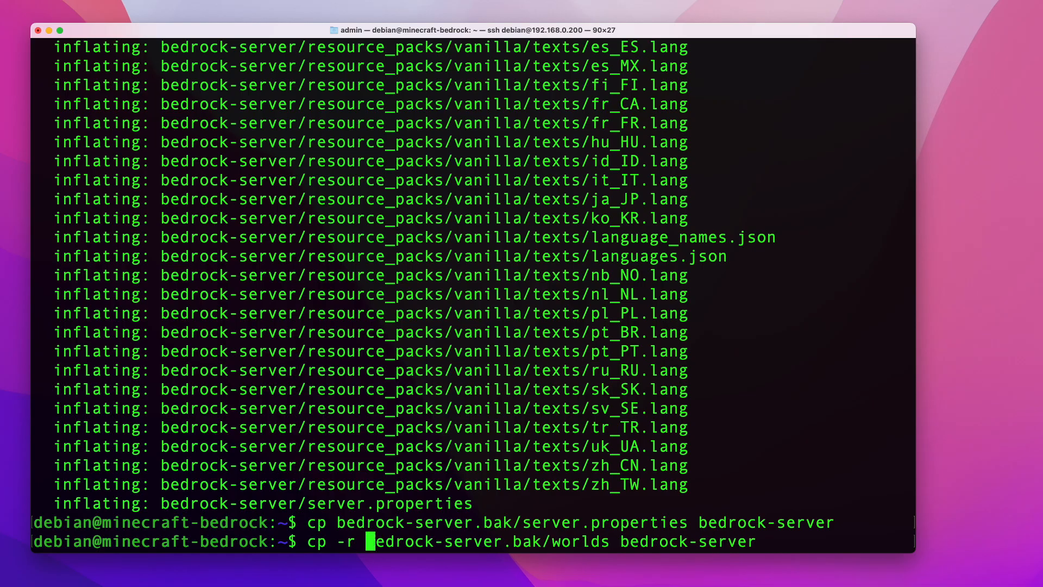
key(Return)
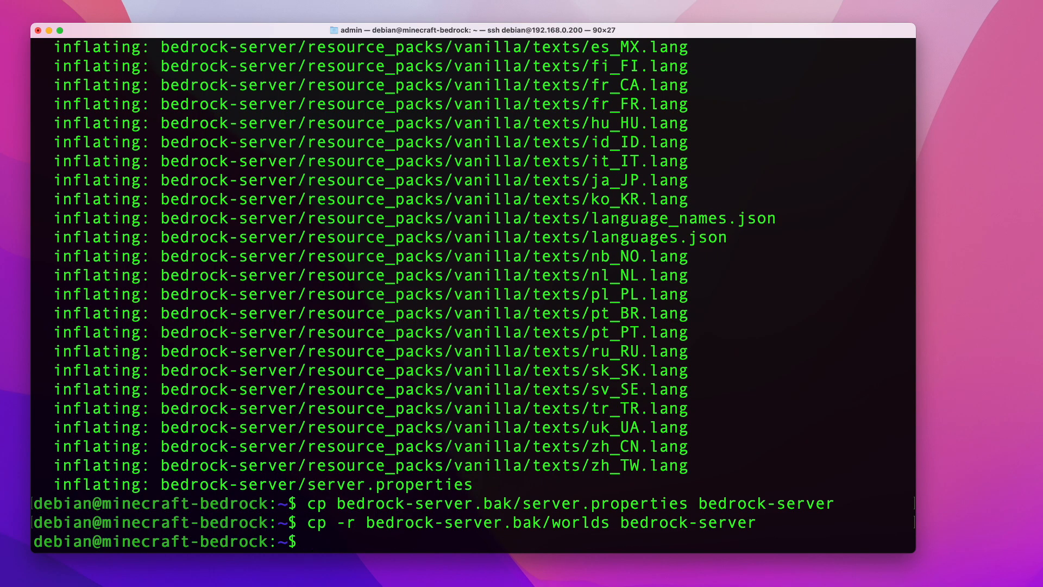
- List bedrock-server.bak with 'ls -l' and select the permissions.json entry
text(ls)
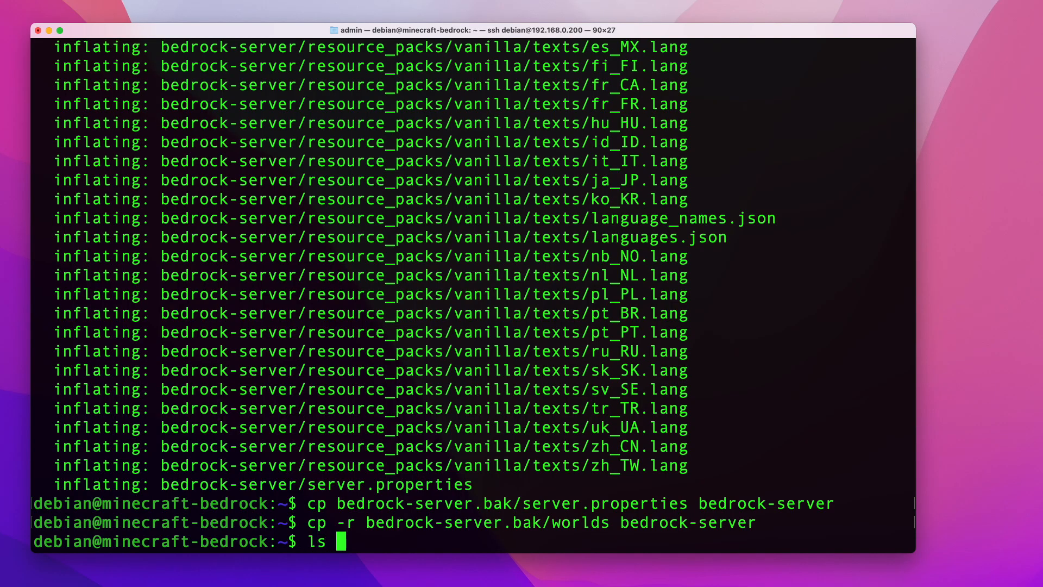
text(-l)
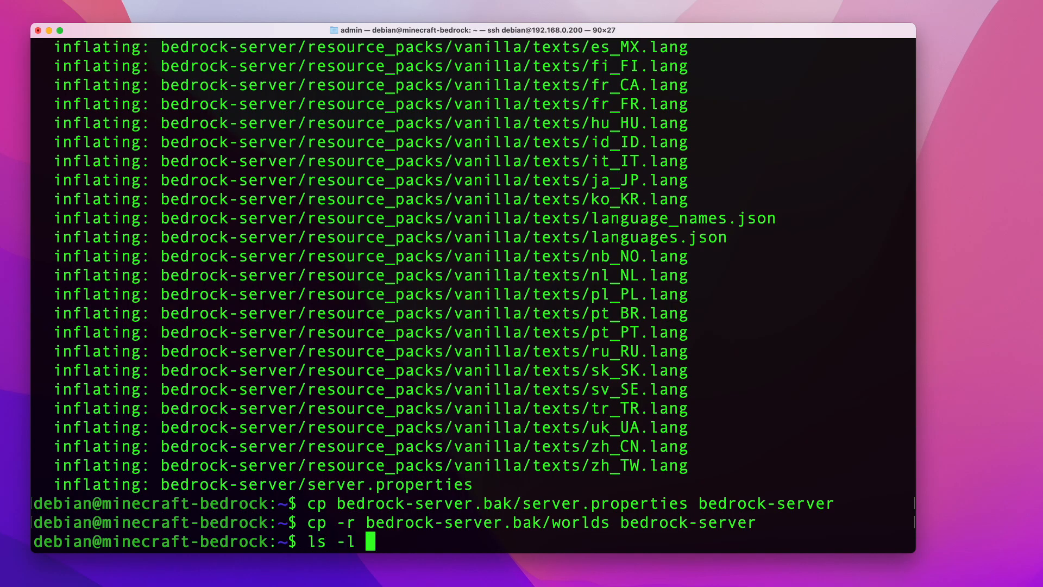
text(bedrock-server.bak/)
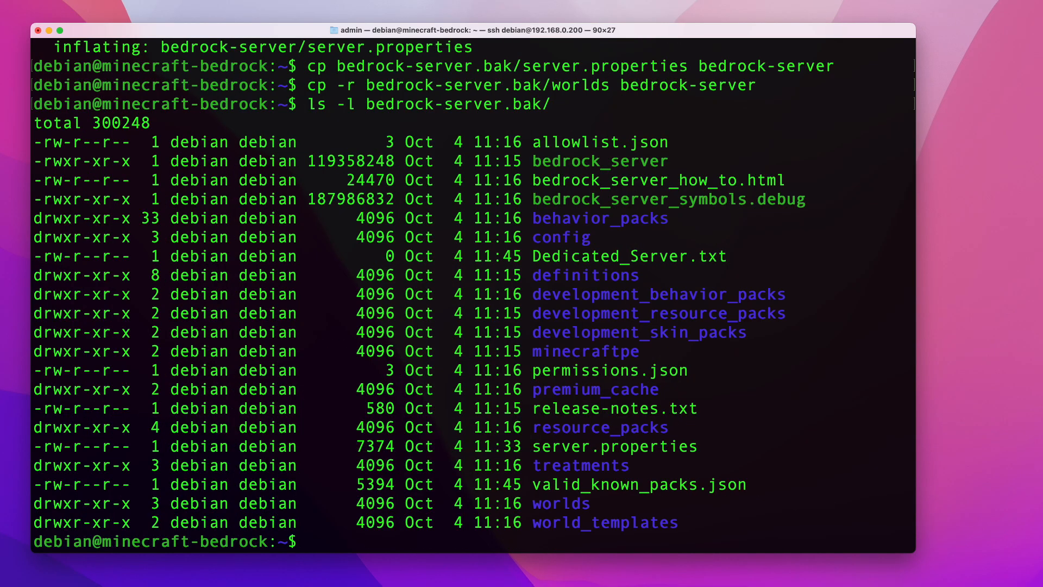
double_click(596, 142)
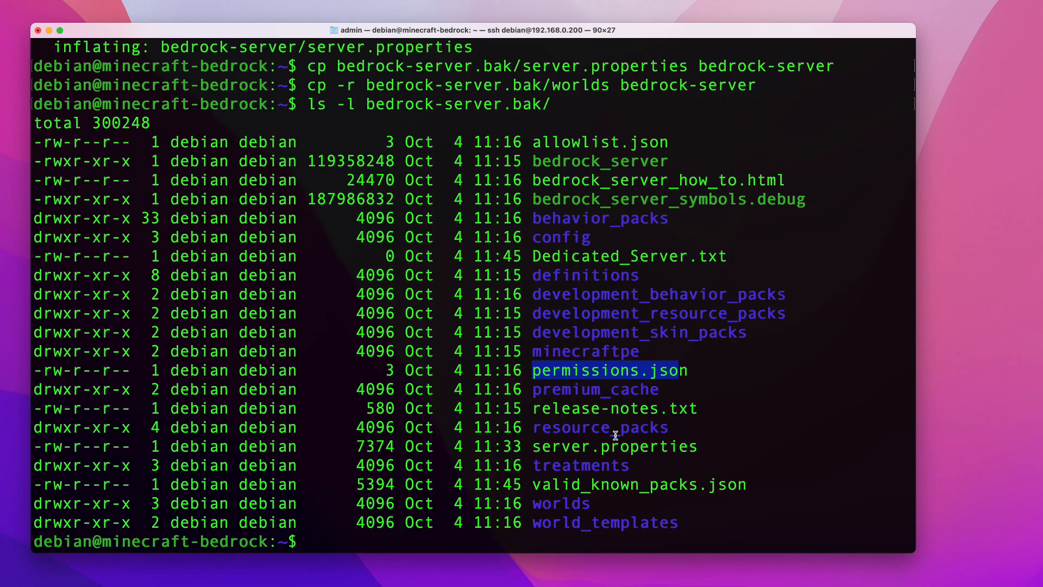
- Restart supervisord with 'sudo supervisorctl reload' so the new server launches
text(sudo sup)
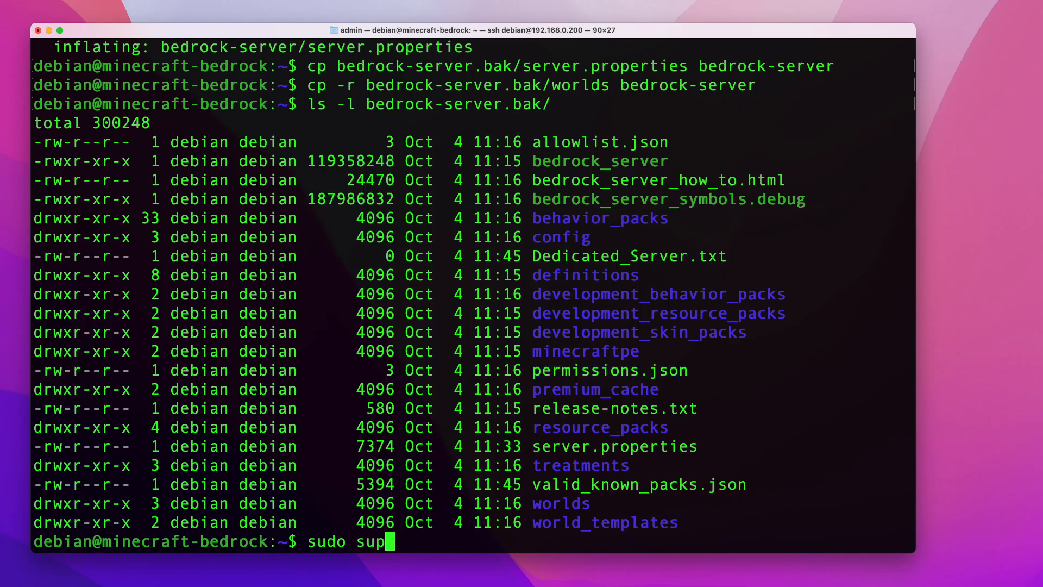
text(ervisorct)
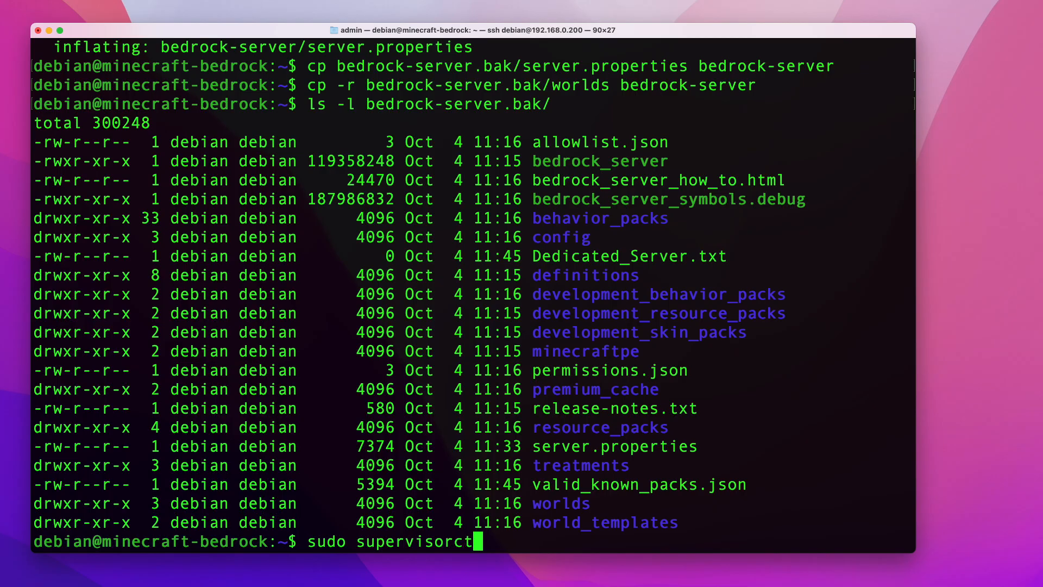
text(l)
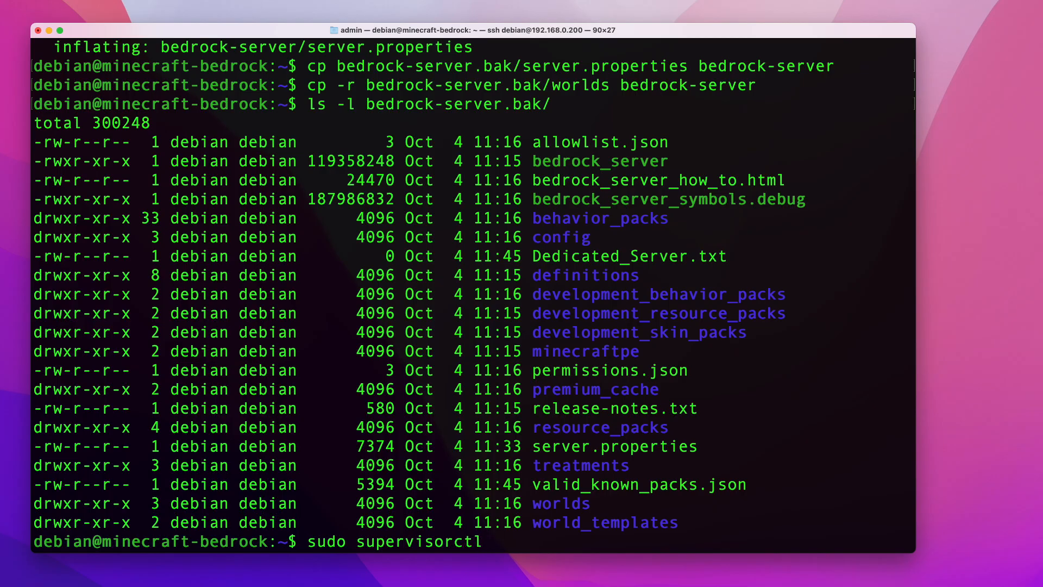
text(reload)
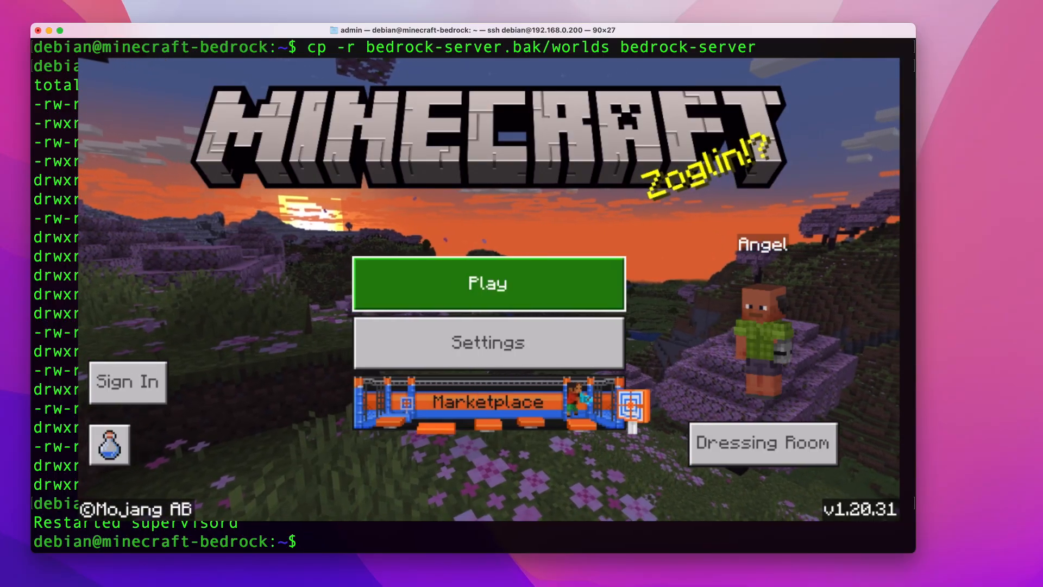
- Open Play to find Home Server under LAN Games (Creative, Normal, v1.20.31)
click(487, 282)
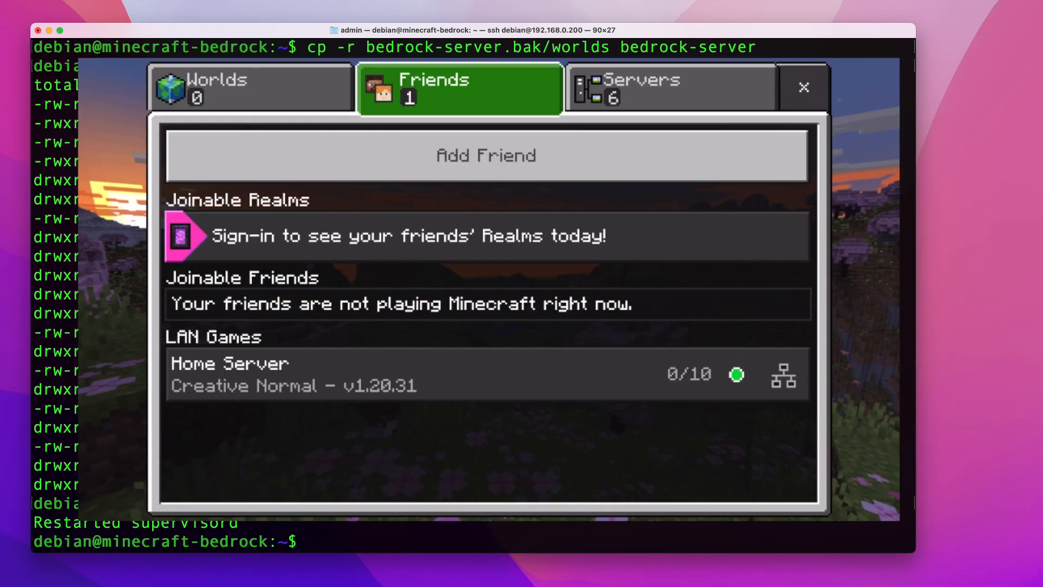